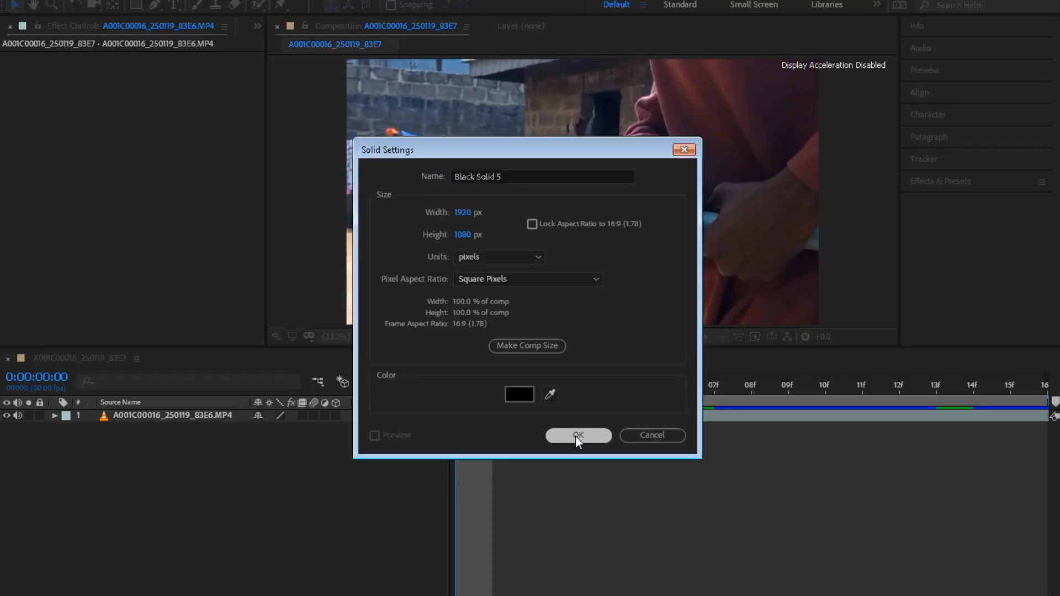
Step: Create a 1920x1080 black solid layer in the pipe shot's composition
left_click(576, 435)
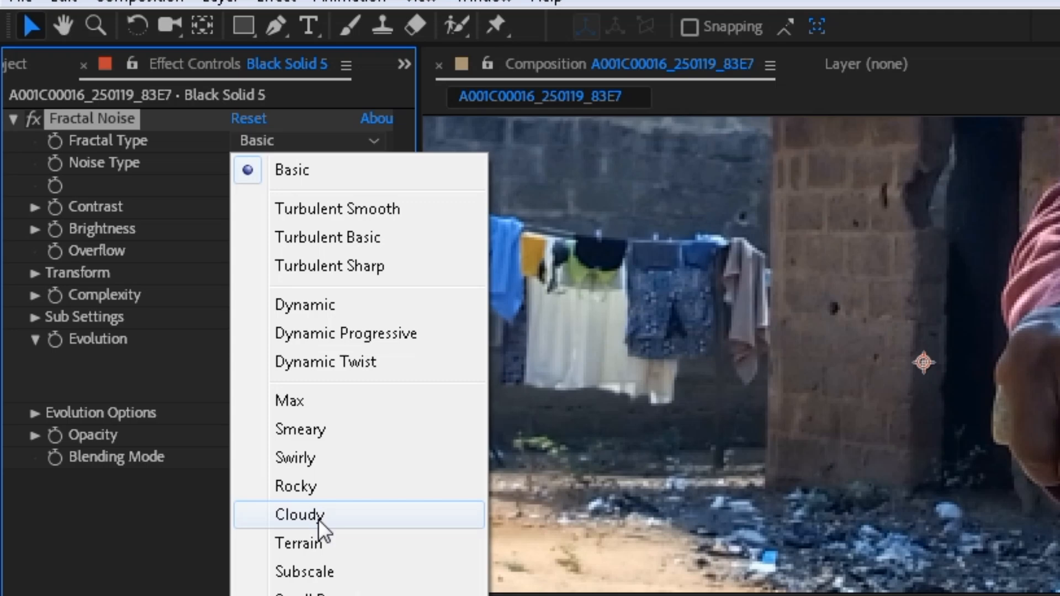
Step: Set Fractal Noise to Cloudy, add Tint and Perfect Glow, and adjust the Glow Threshold
left_click(299, 514)
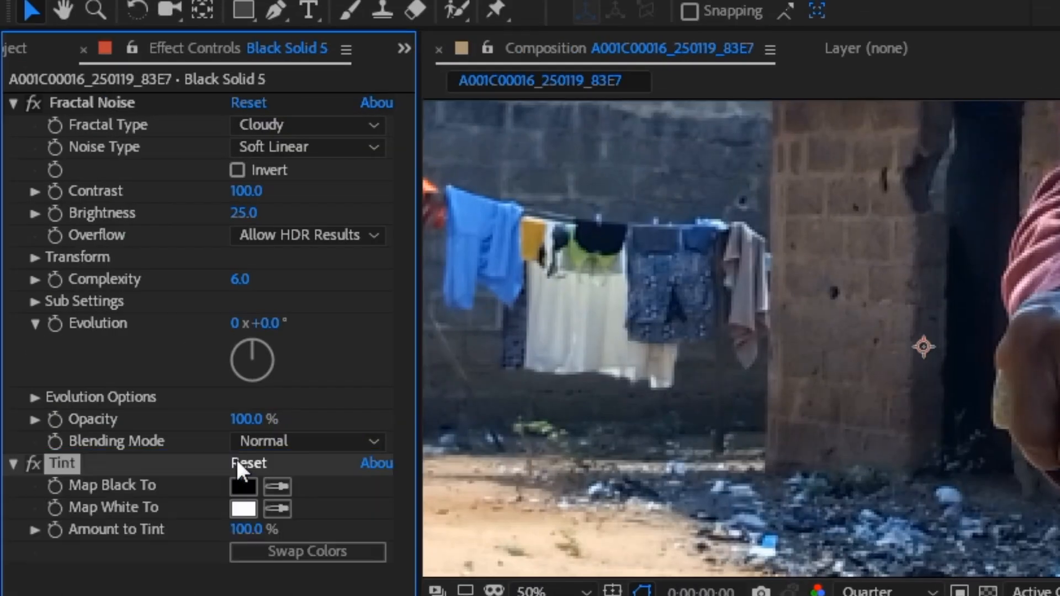
left_click(243, 509)
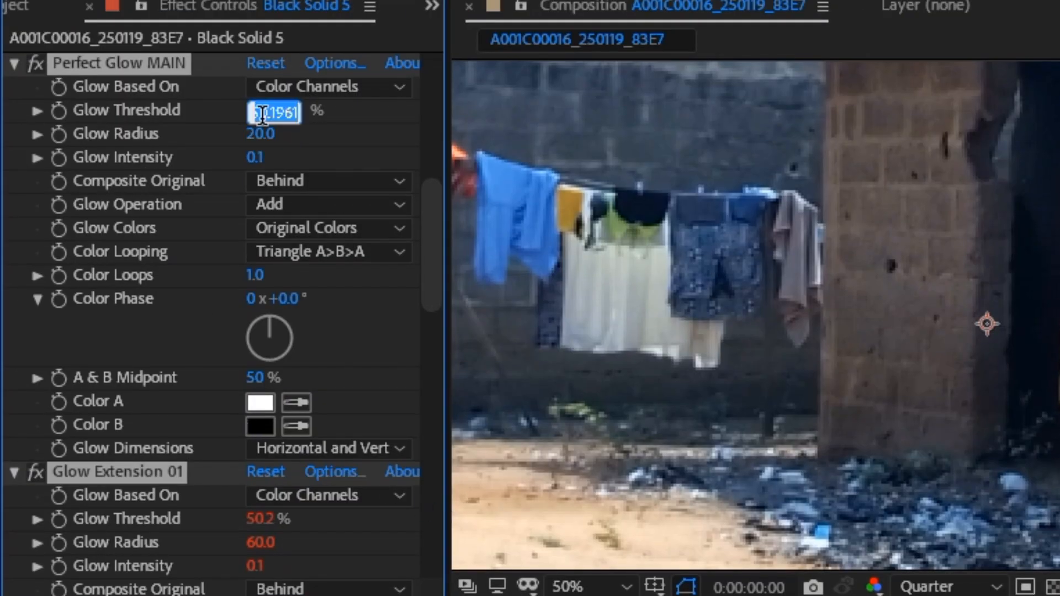
left_click(357, 371)
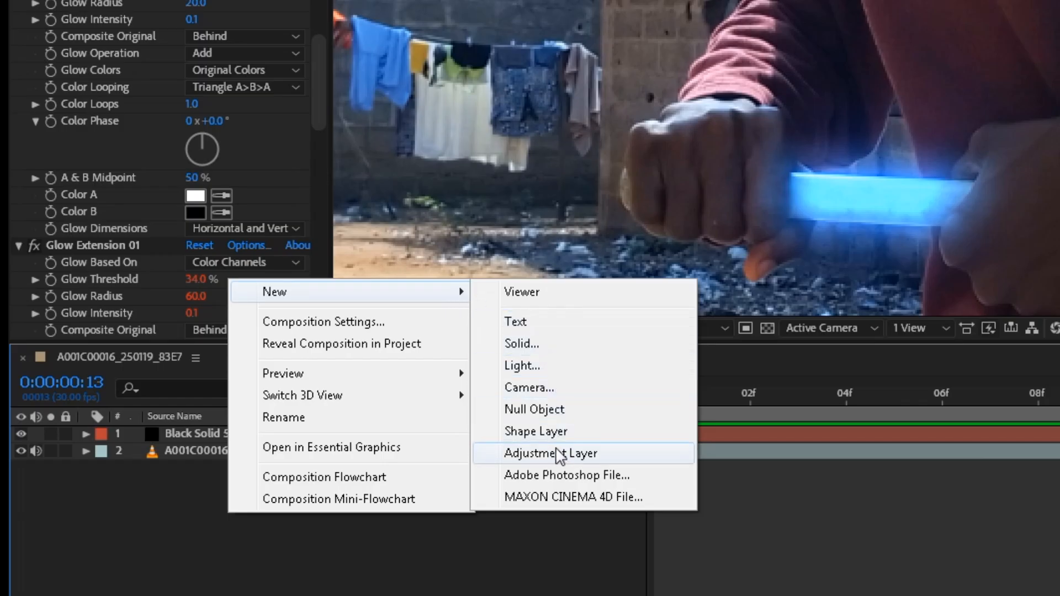
Step: Add an adjustment layer and keyframe an inverted mask on Black Solid 5 around the hand
left_click(551, 453)
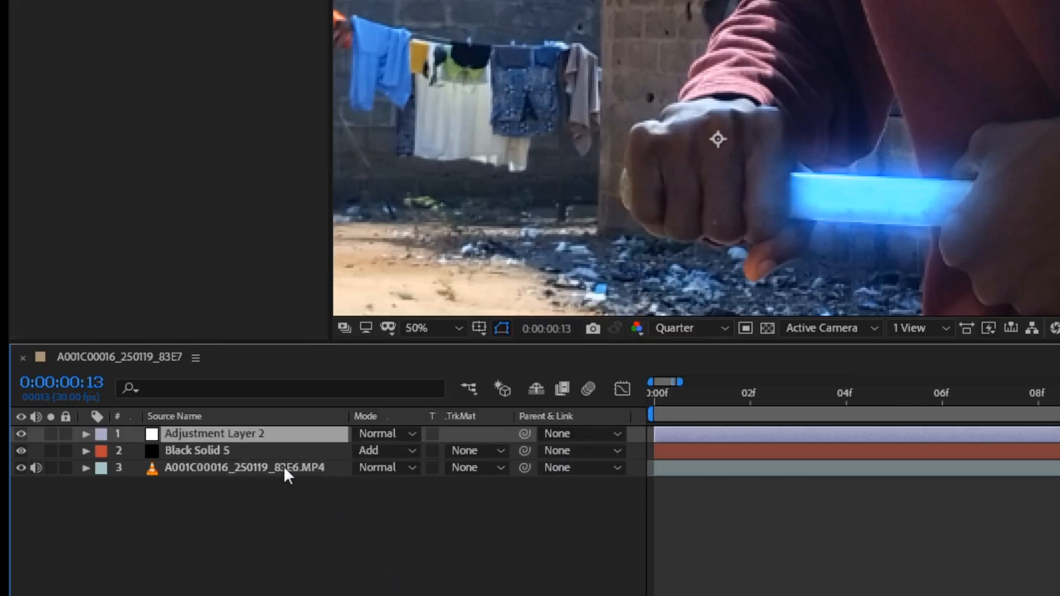
key("ctrl+c")
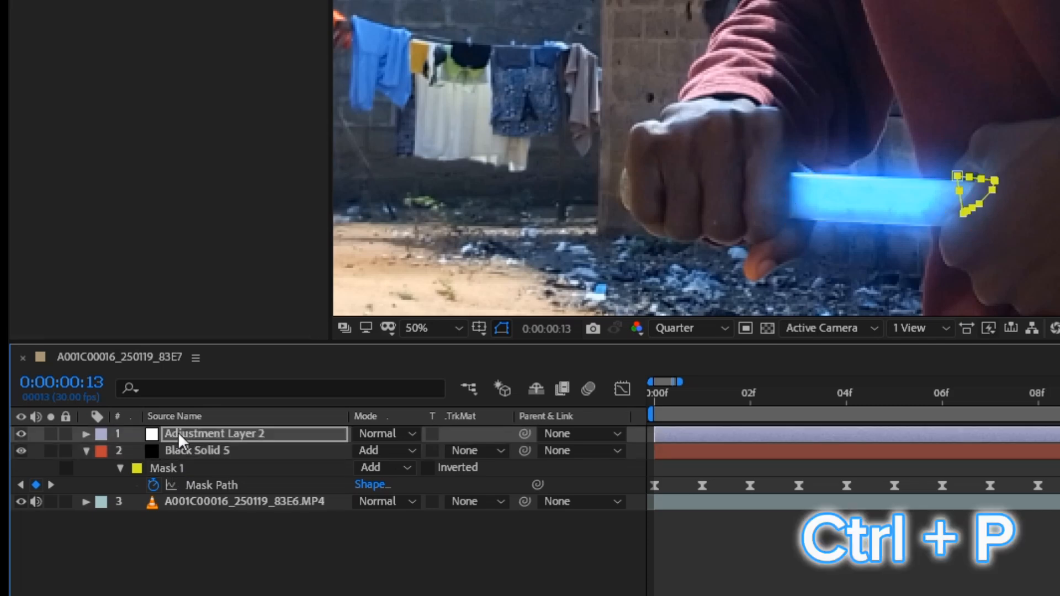
key("ctrl+p")
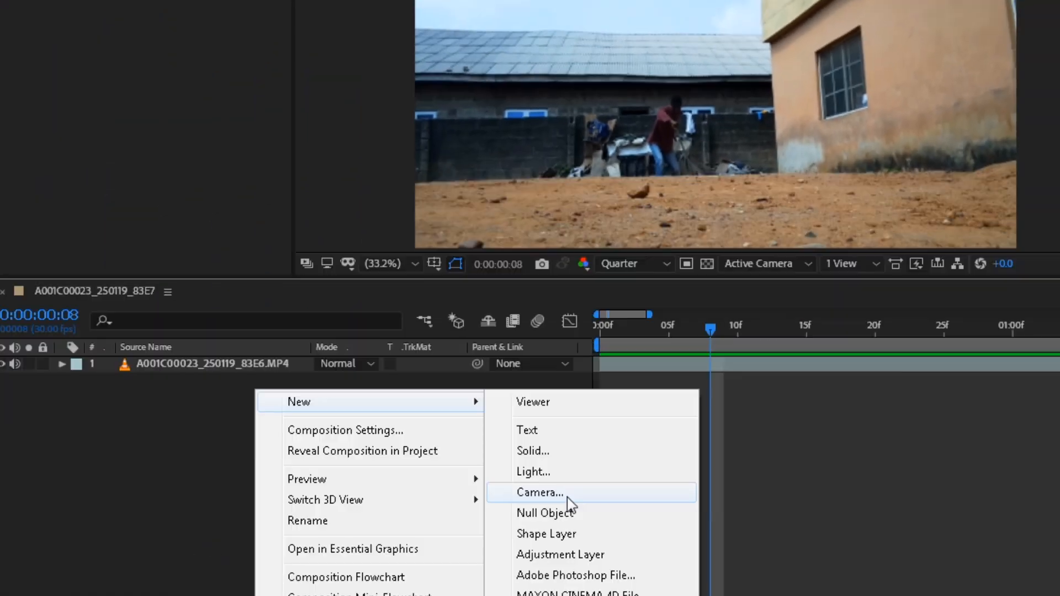
Step: Create a new black solid in the saber shot's composition for the blade
left_click(533, 451)
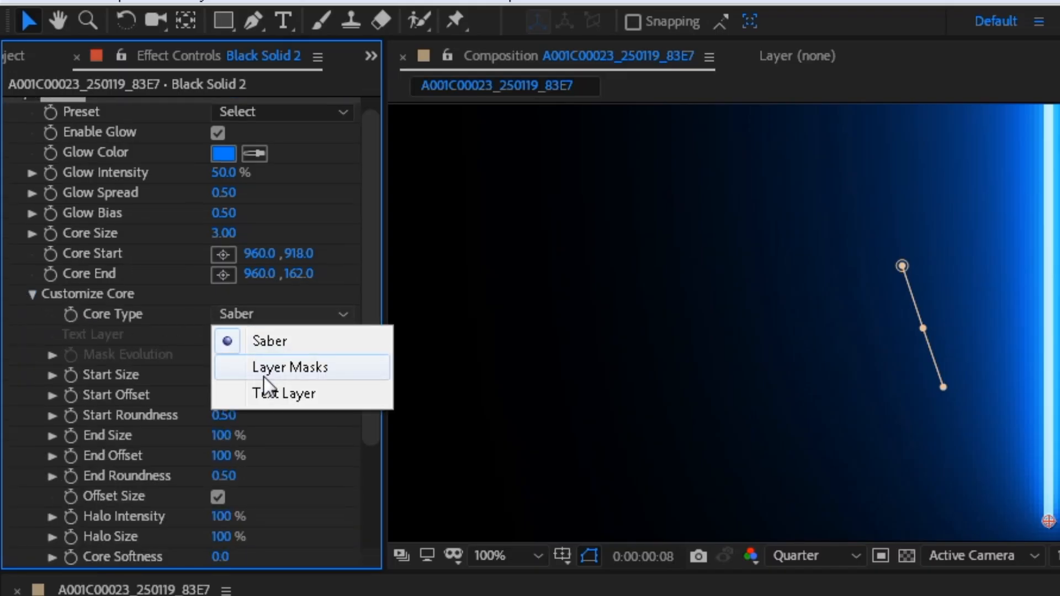
Step: Set Saber Core Type to Layer Masks and Black Solid 2's blend mode to Add
left_click(291, 367)
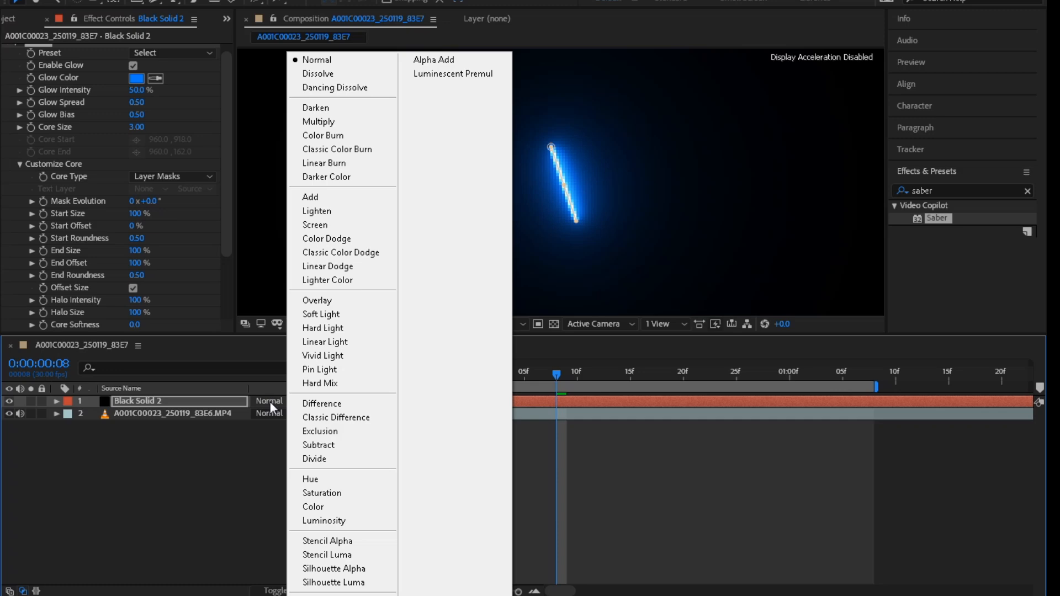
left_click(317, 60)
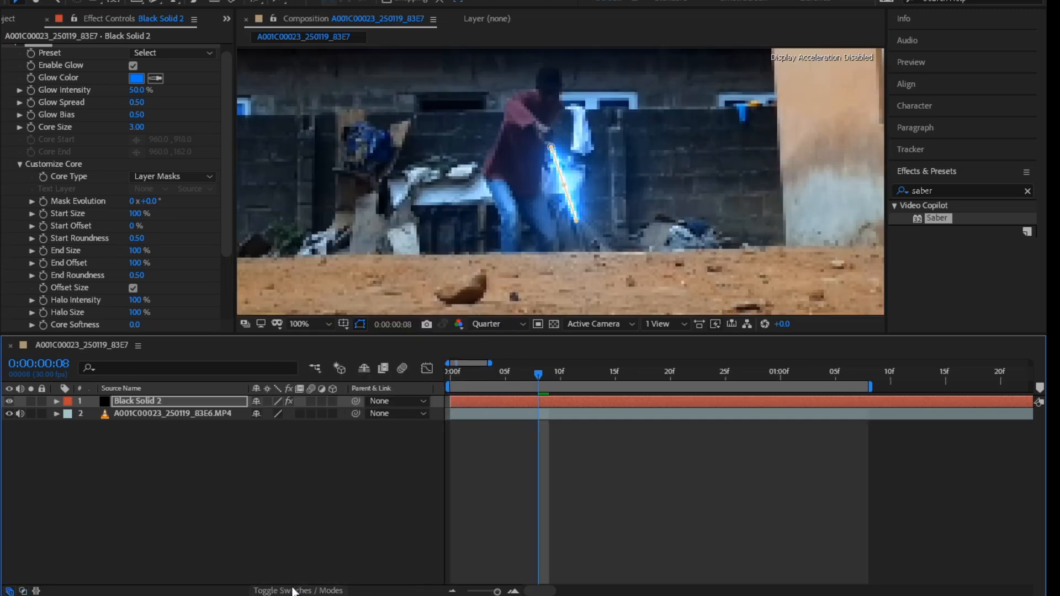